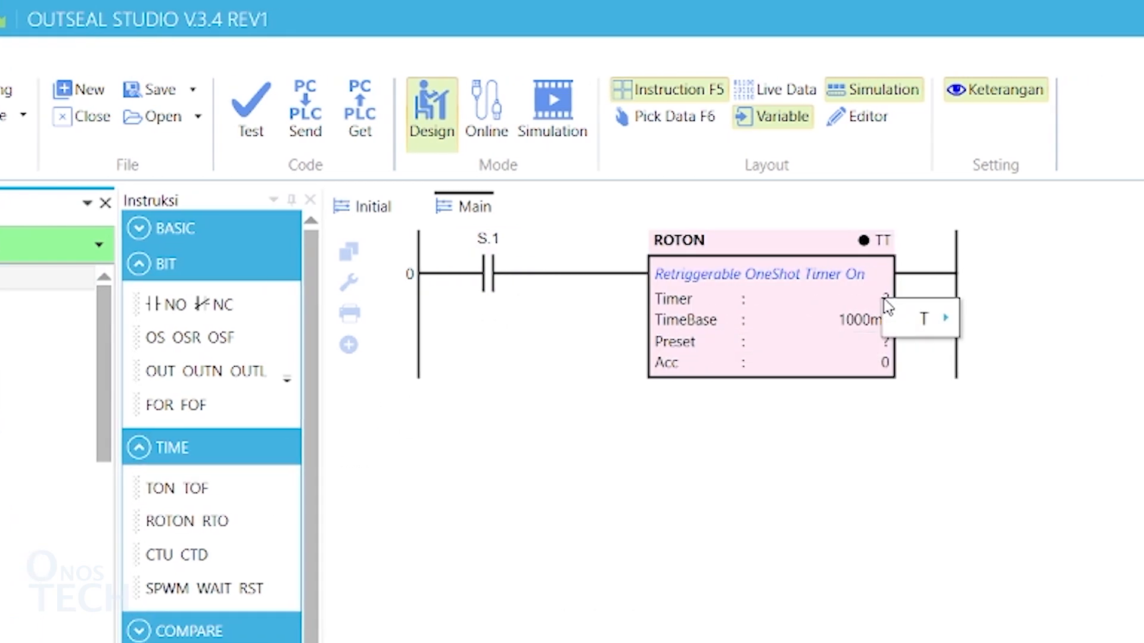
- Assign timer T.1 to the ROTON block with a preset of 10
click(923, 319)
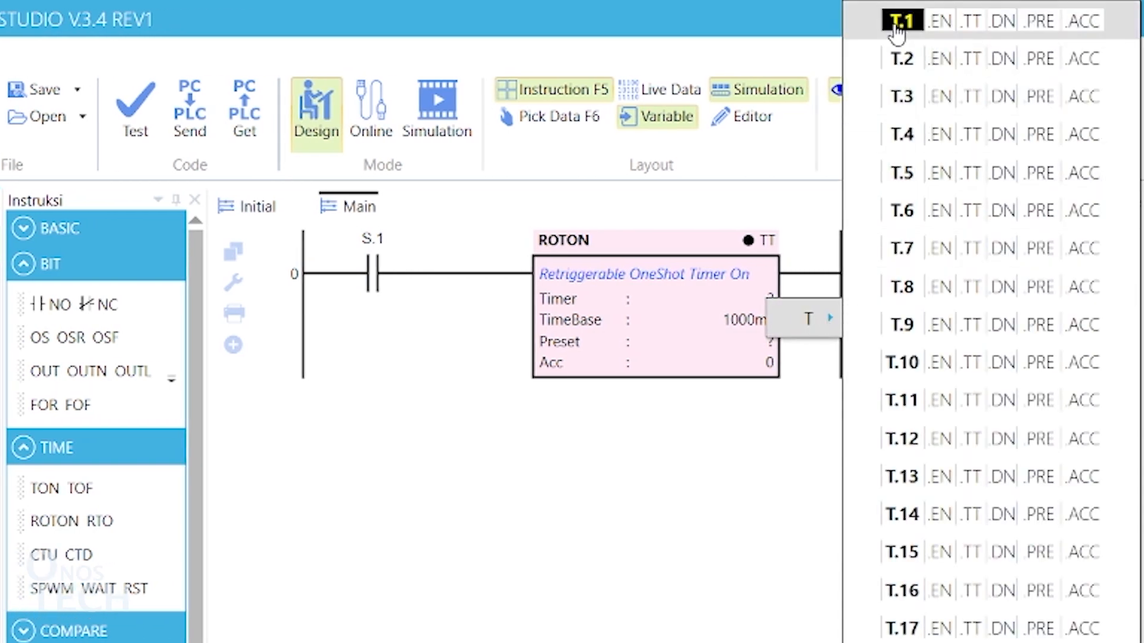
click(902, 20)
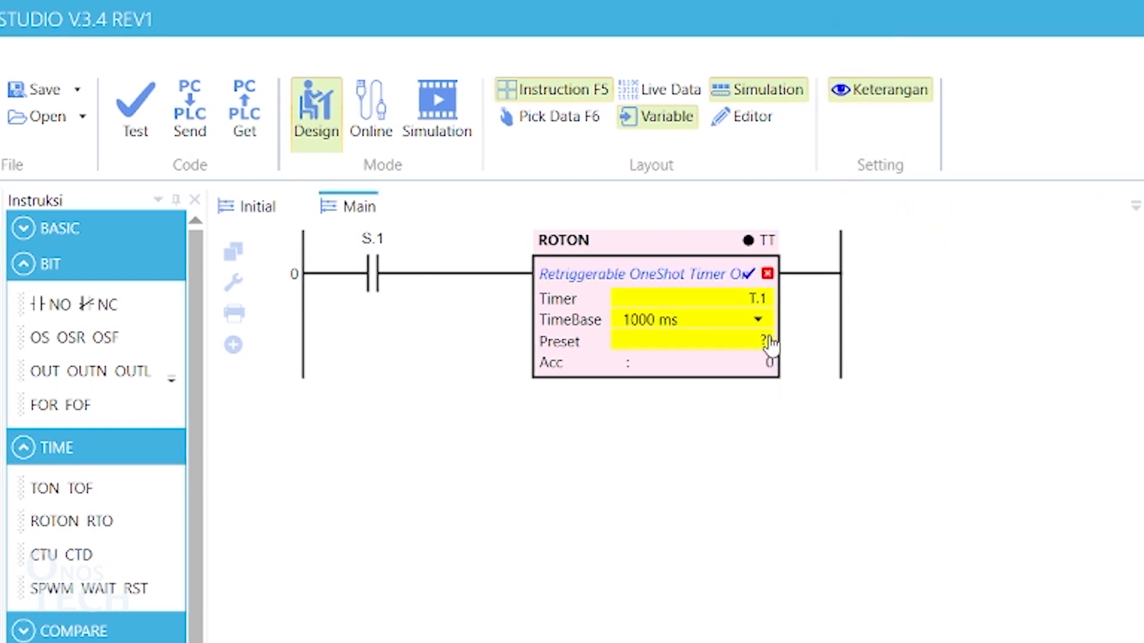
text(1)
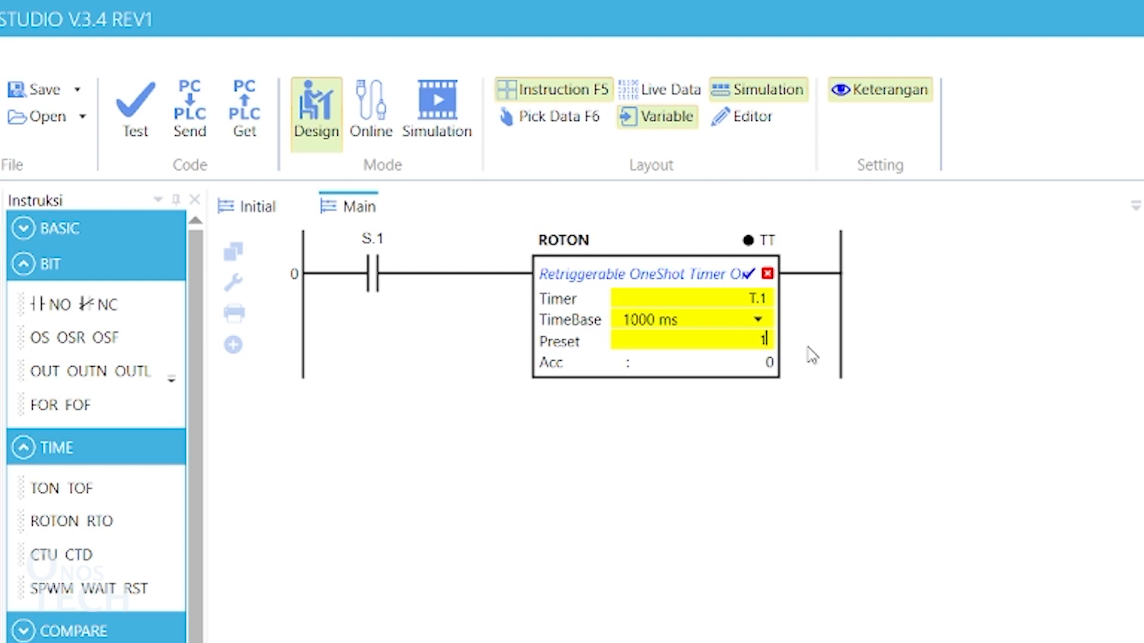
click(750, 273)
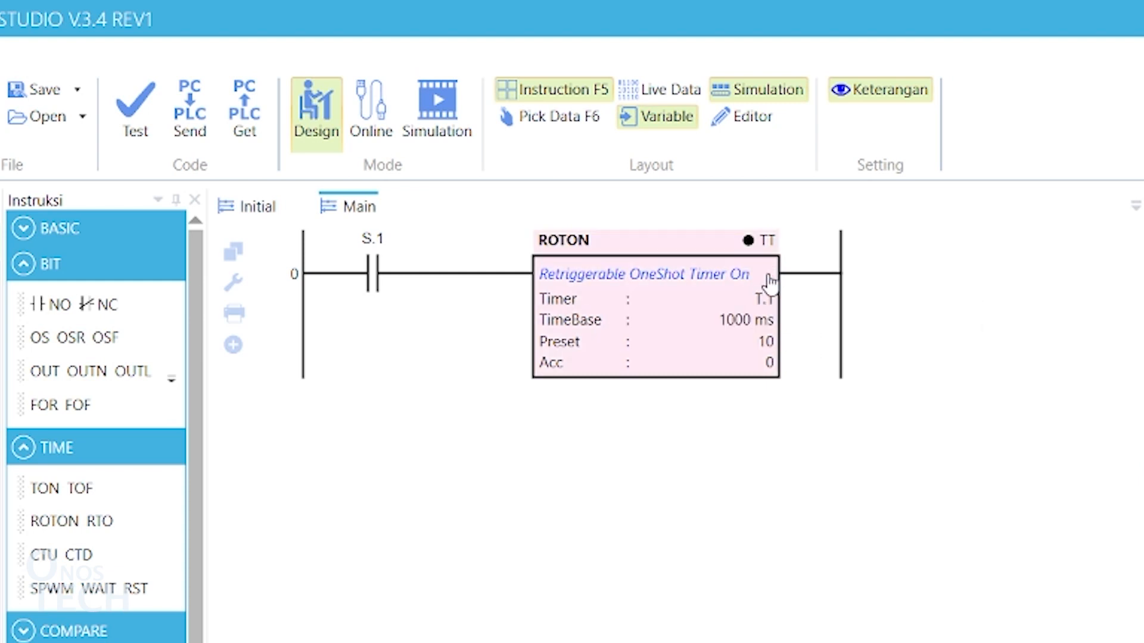
mouse_move(820, 298)
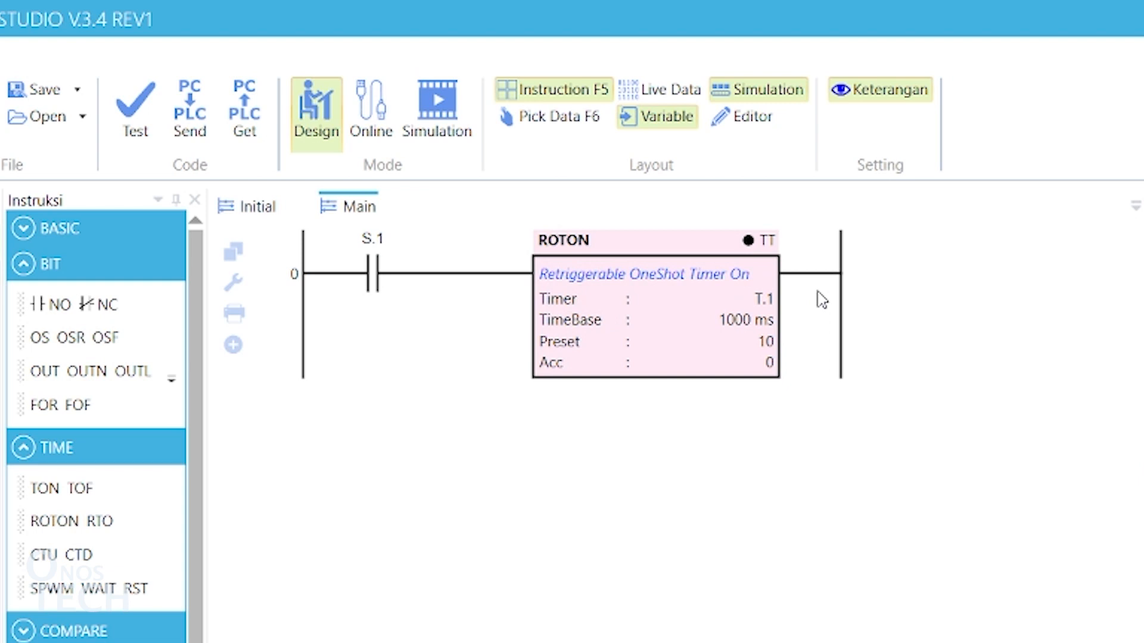
- Simulate, toggling S.1 on and off repeatedly to watch T.1's Acc restart, then stop
click(435, 107)
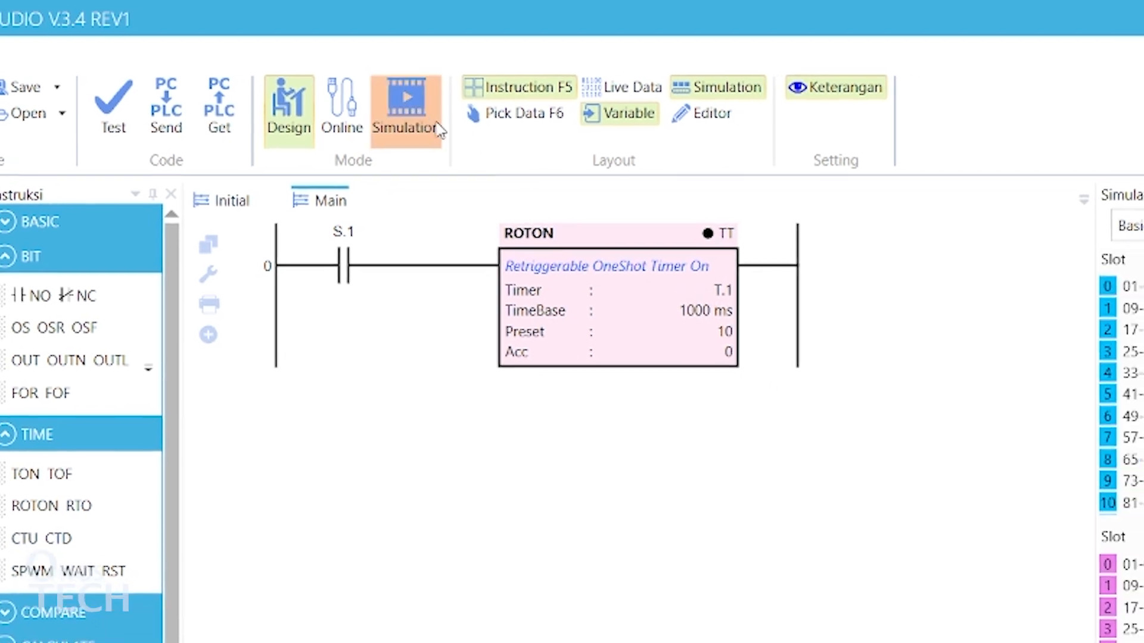
click(406, 106)
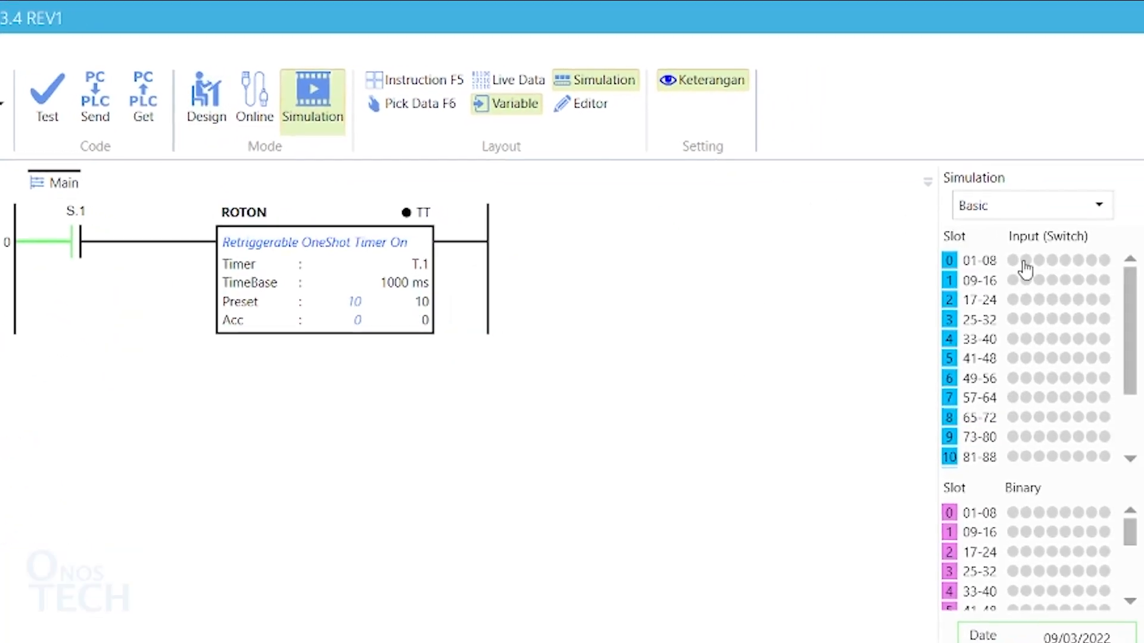
click(1011, 263)
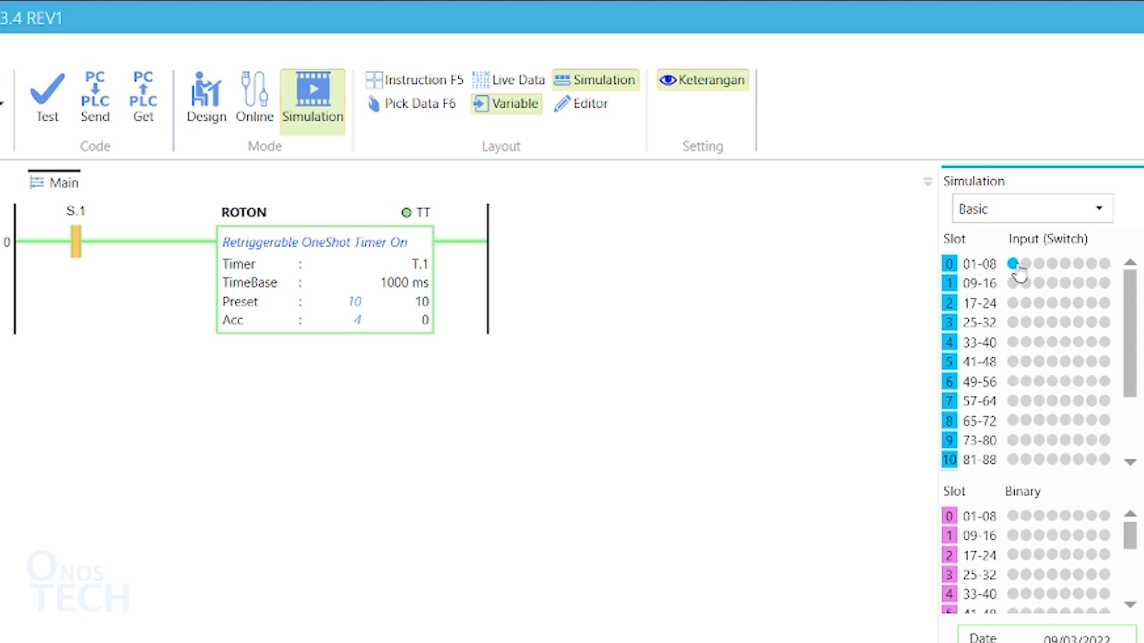
click(1013, 264)
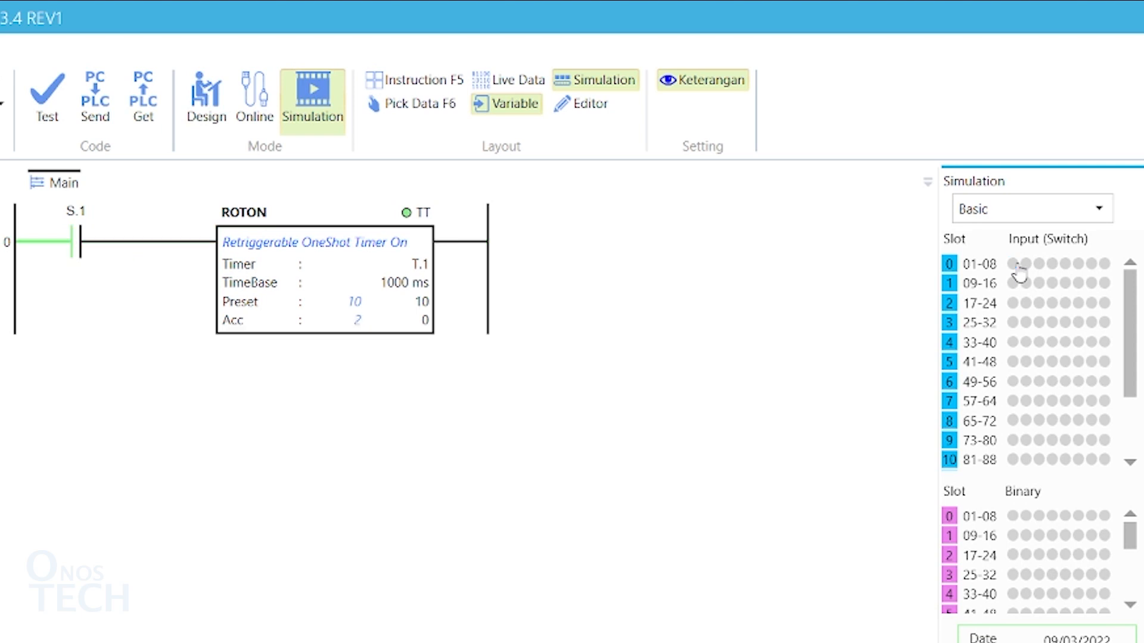
click(1014, 264)
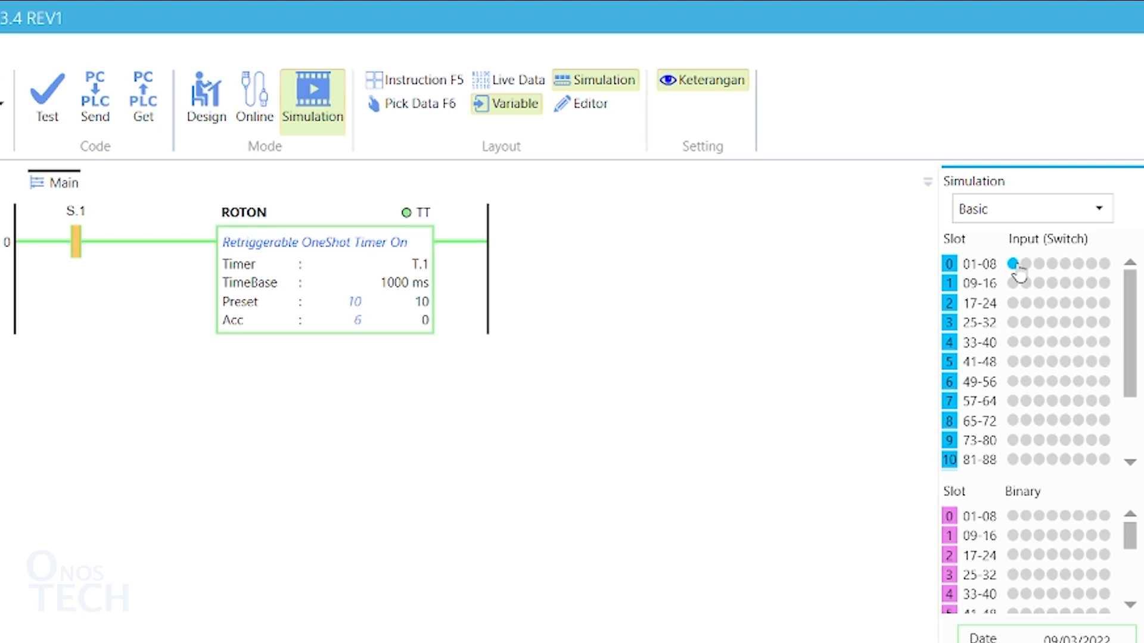
click(1013, 263)
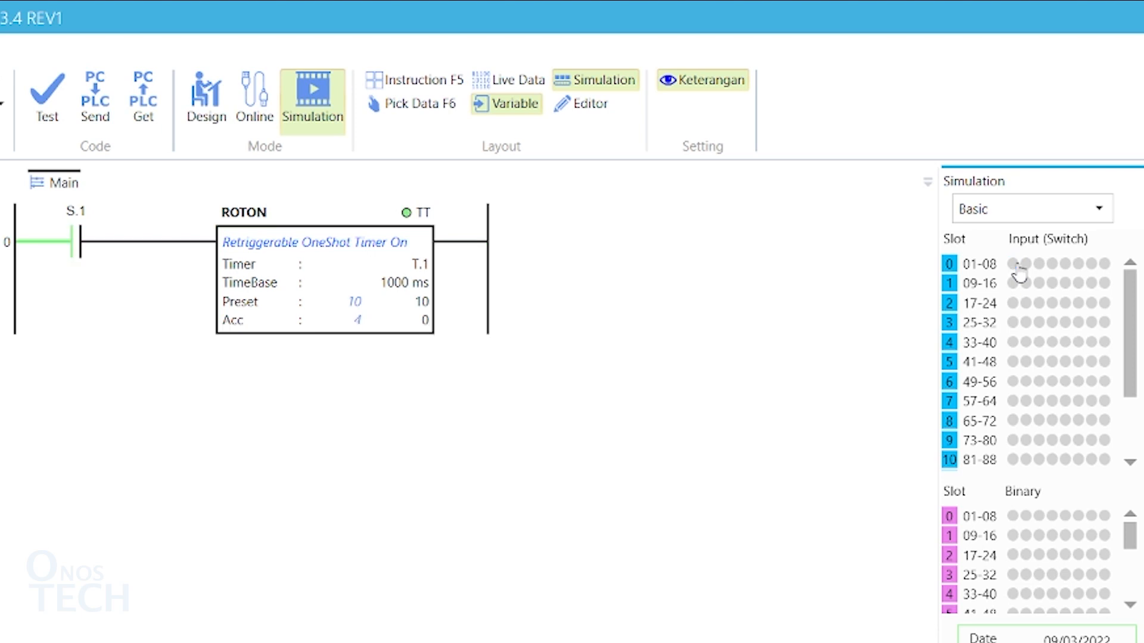
click(1013, 264)
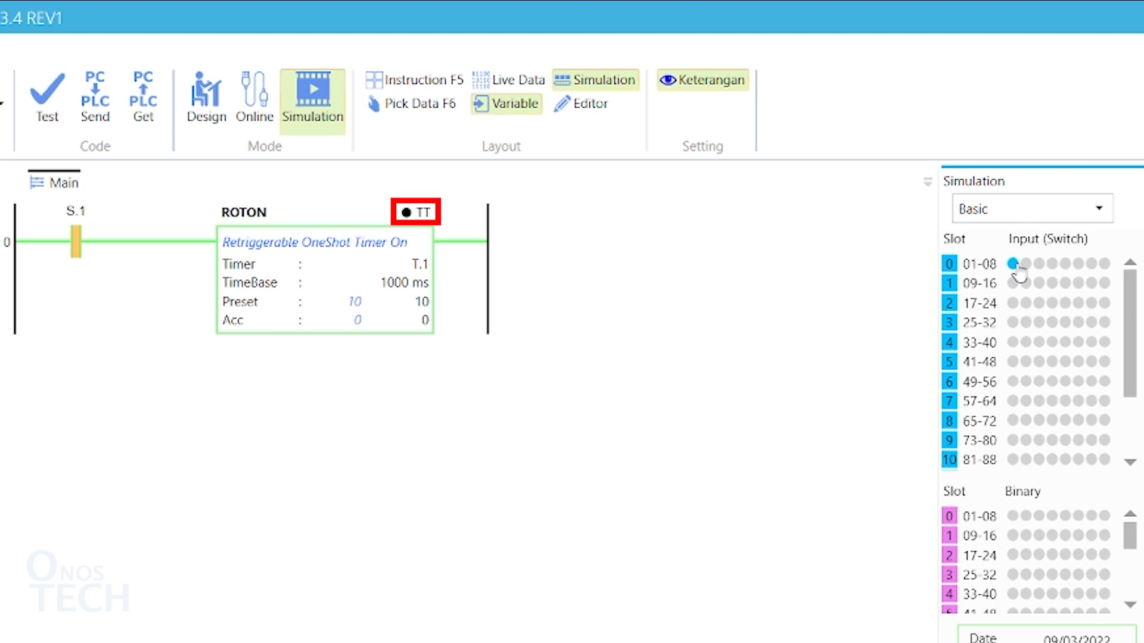
click(515, 104)
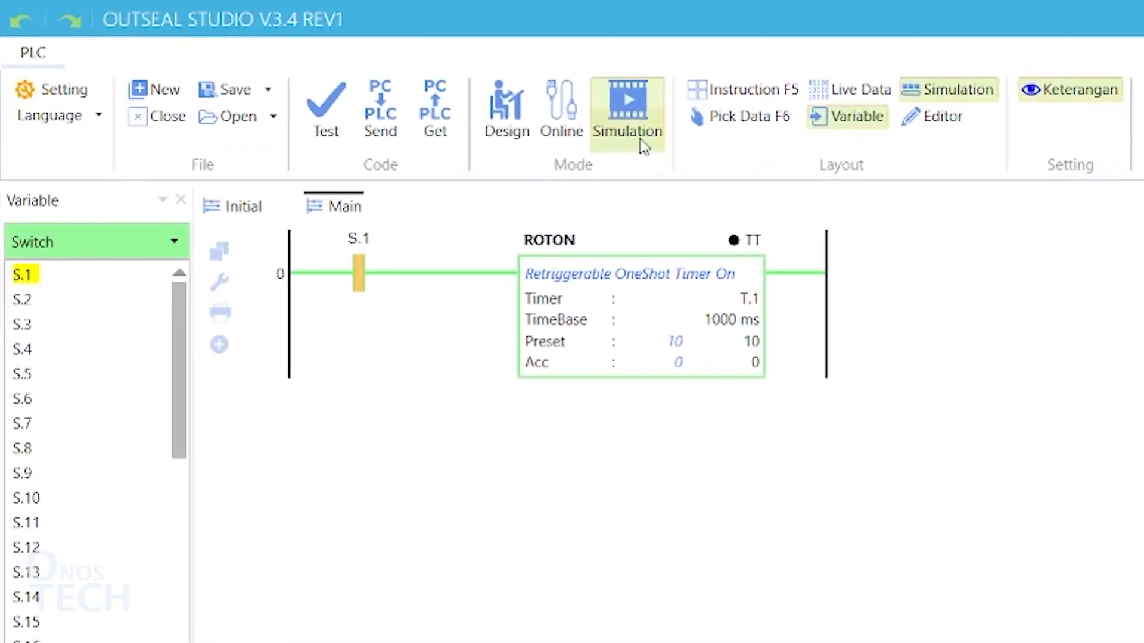
- Return to Design mode and show Relay variables to assign R.1 to the coil
click(506, 109)
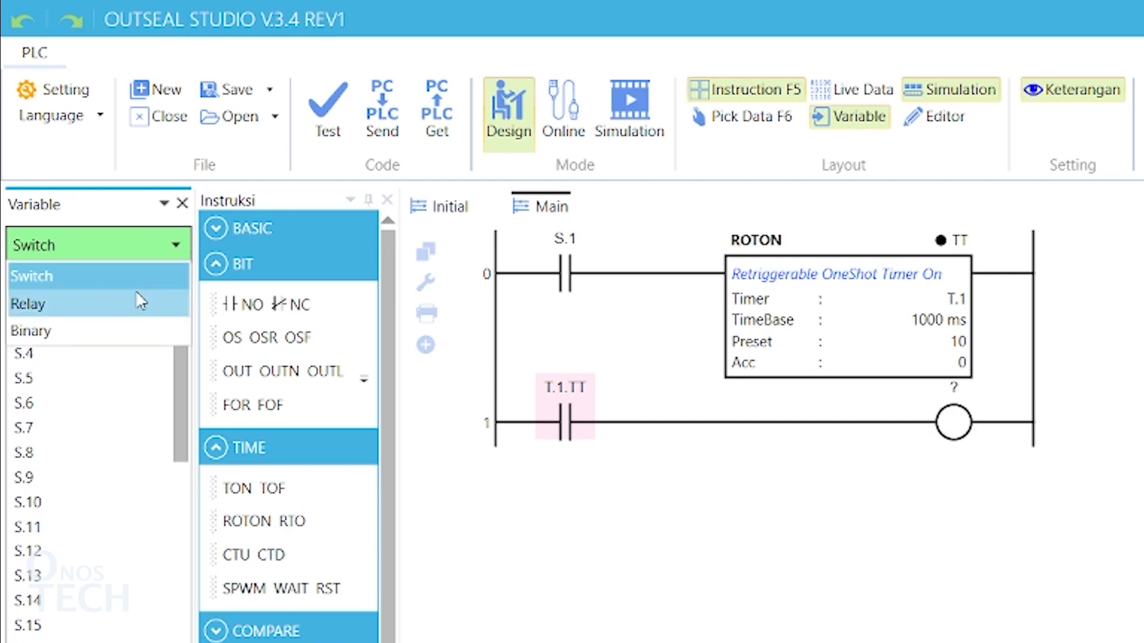
click(29, 305)
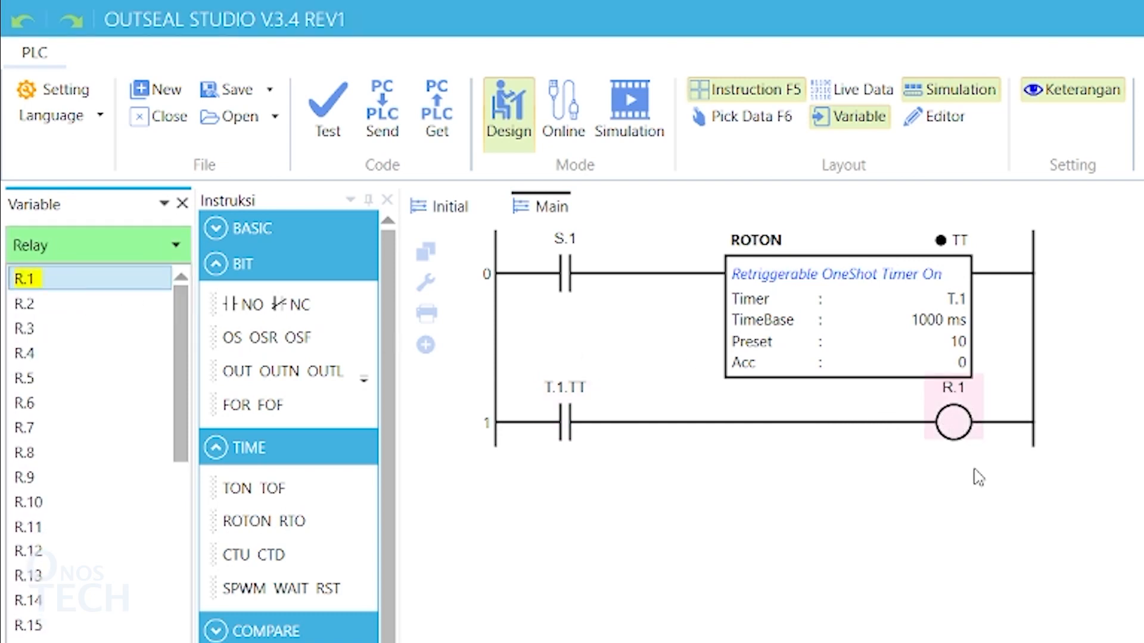
mouse_move(382, 113)
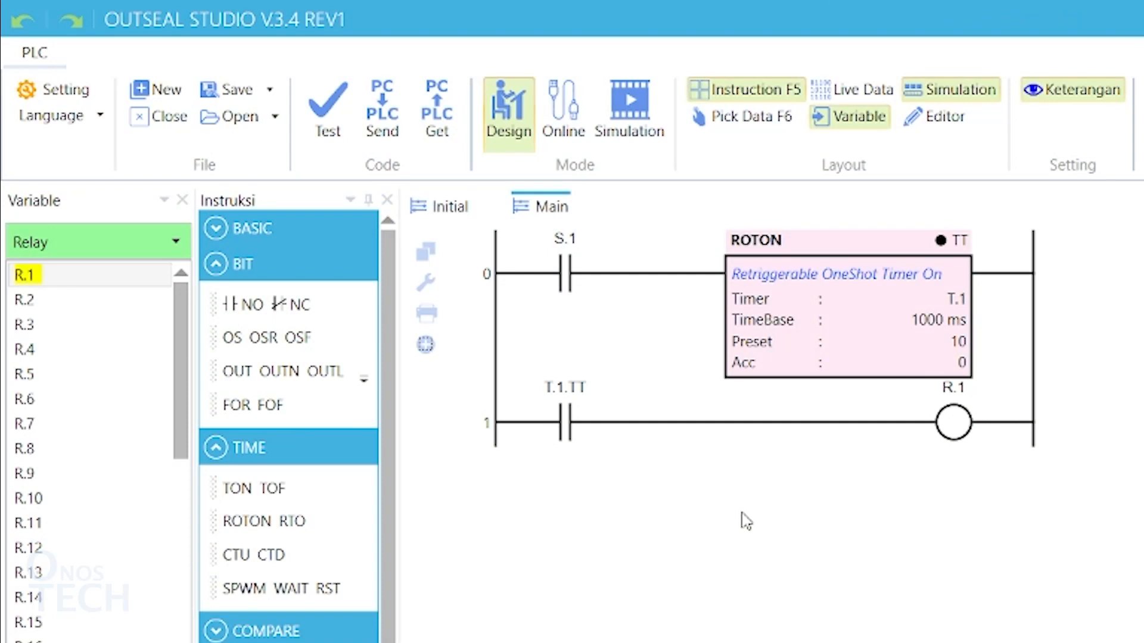
mouse_move(758, 509)
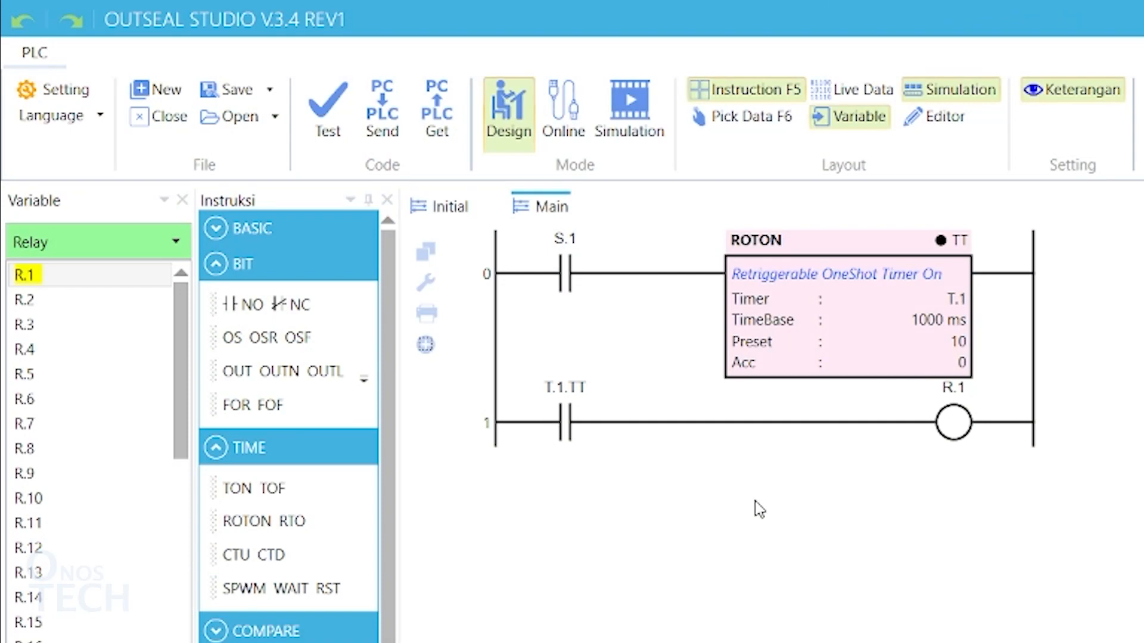
- Delete the ROTON timer from rung 0 and insert an SPWM block in its place
right_click(846, 314)
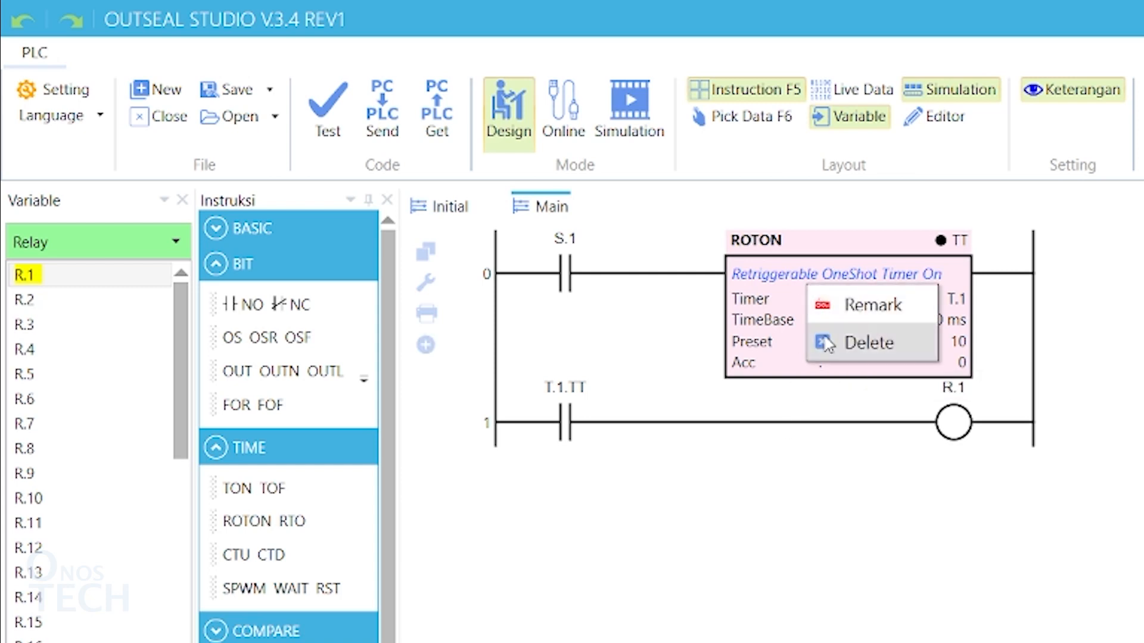
click(868, 344)
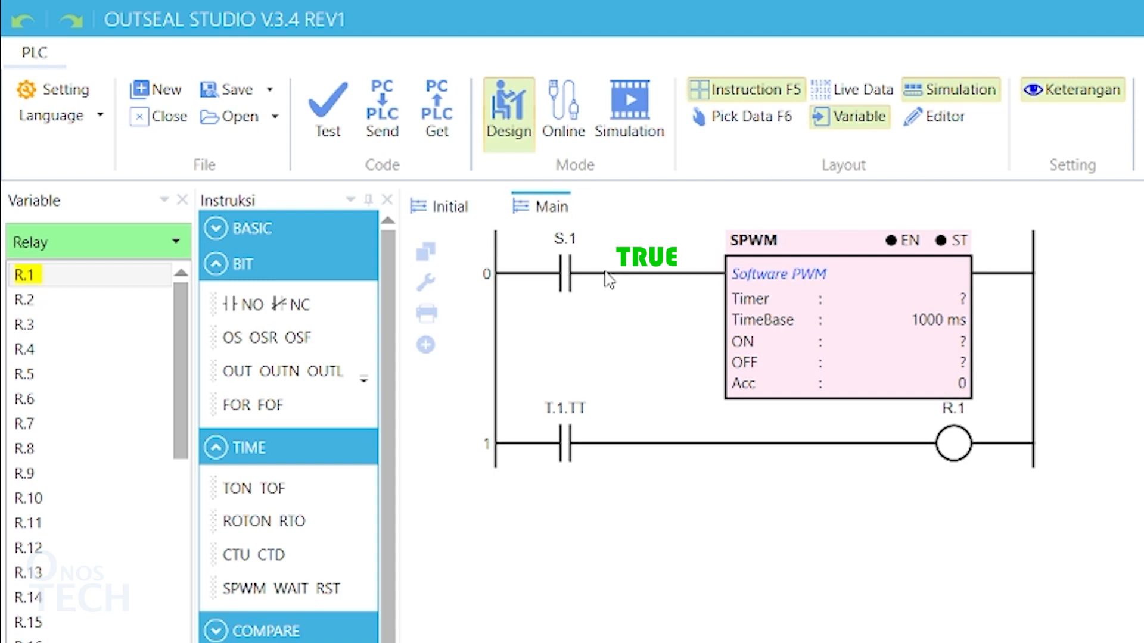
click(952, 241)
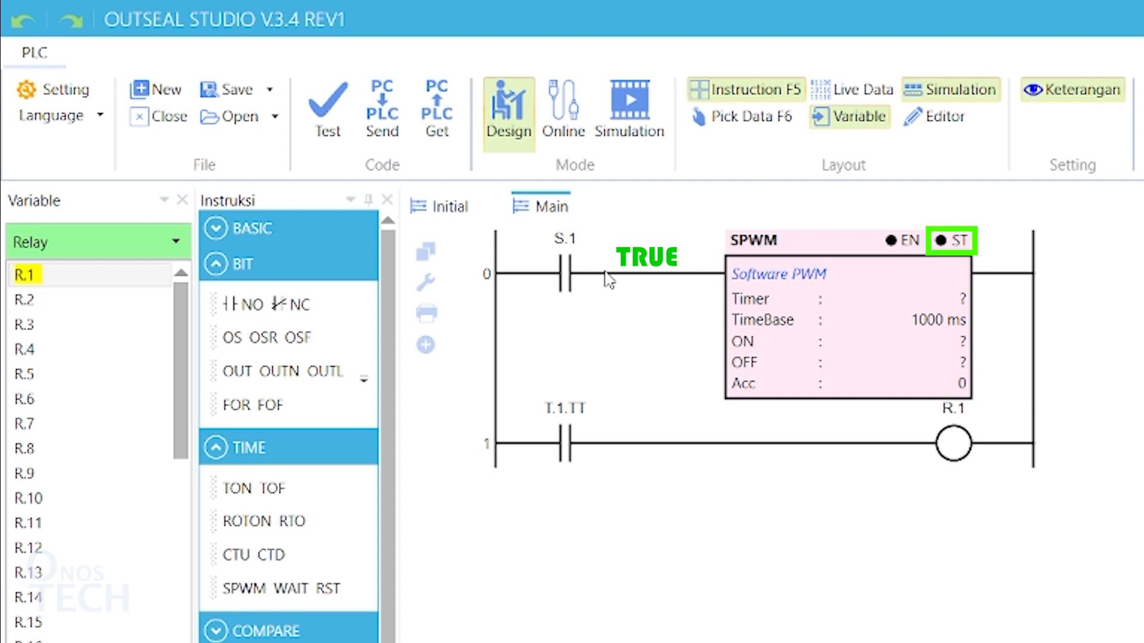
click(846, 341)
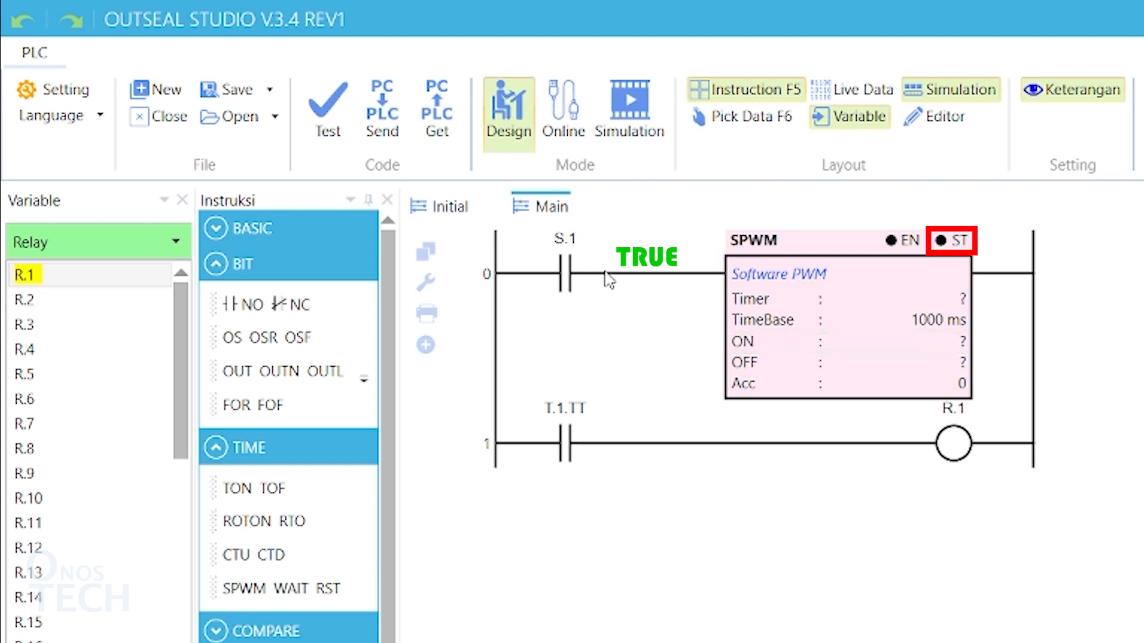
click(846, 362)
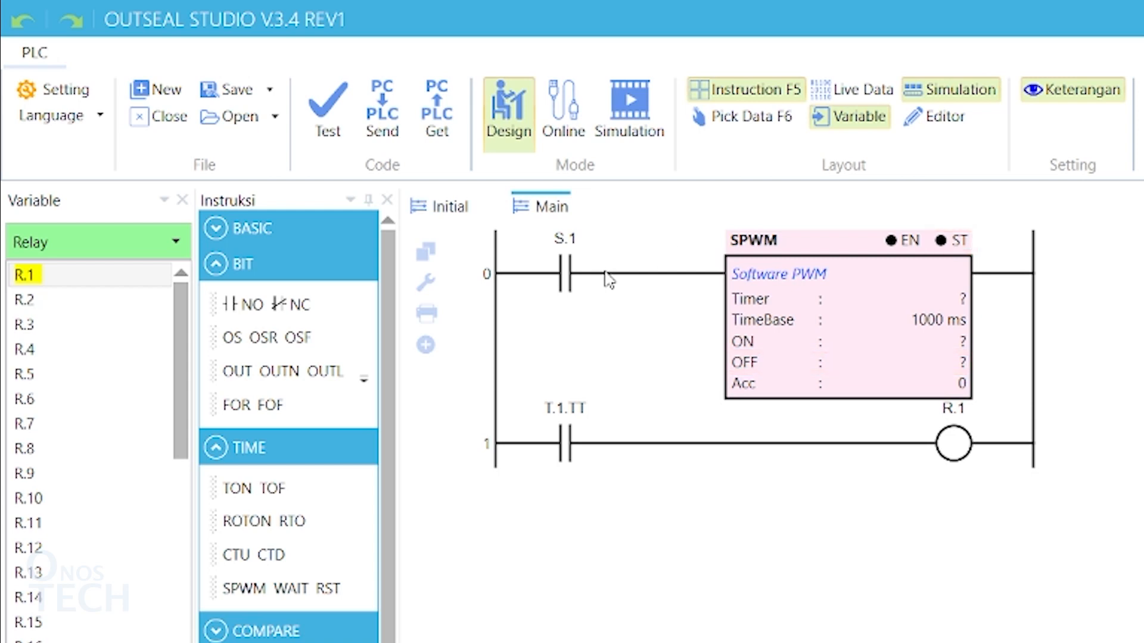
mouse_move(914, 328)
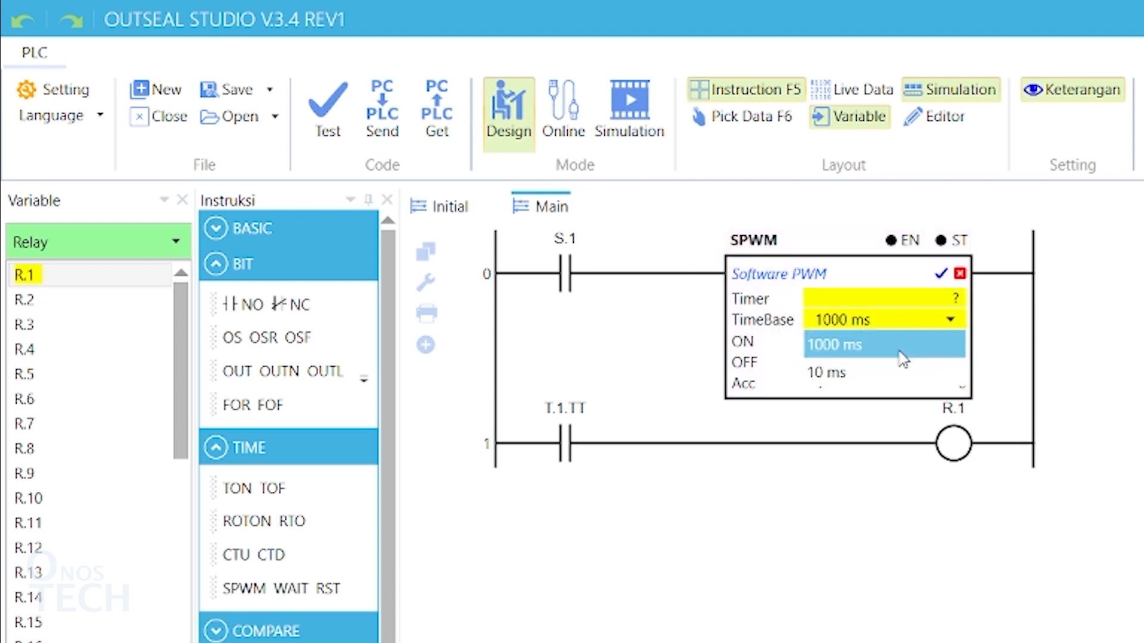
- Set SPWM to P.1, 10 ms base, ON/OFF 50; change rung 1's contact to P.1.ST
click(825, 372)
text(50)
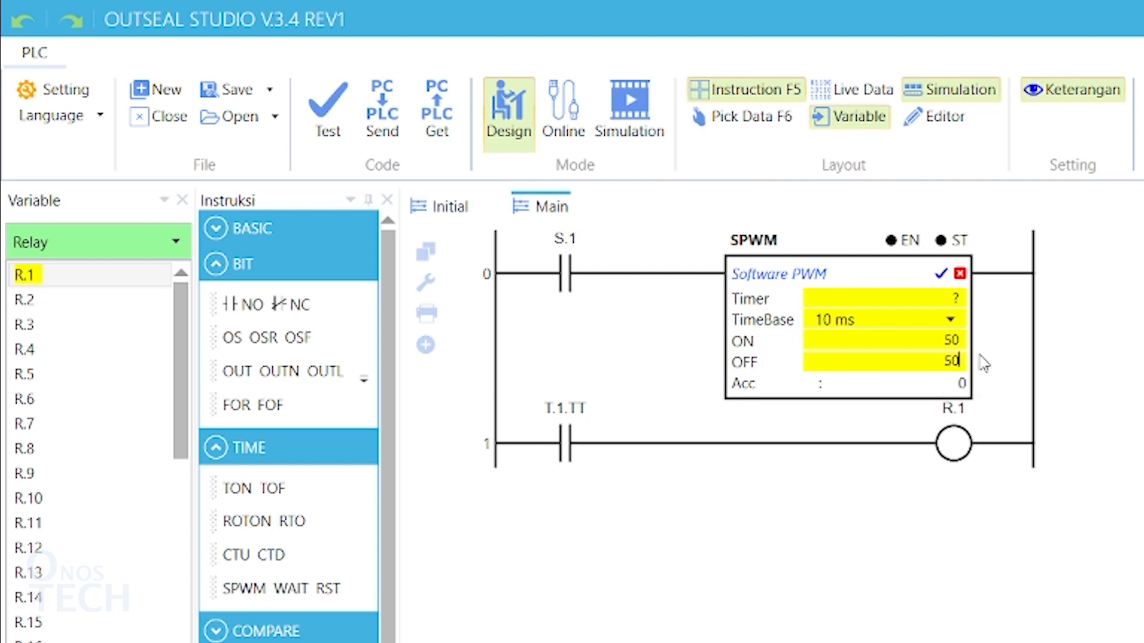
click(940, 274)
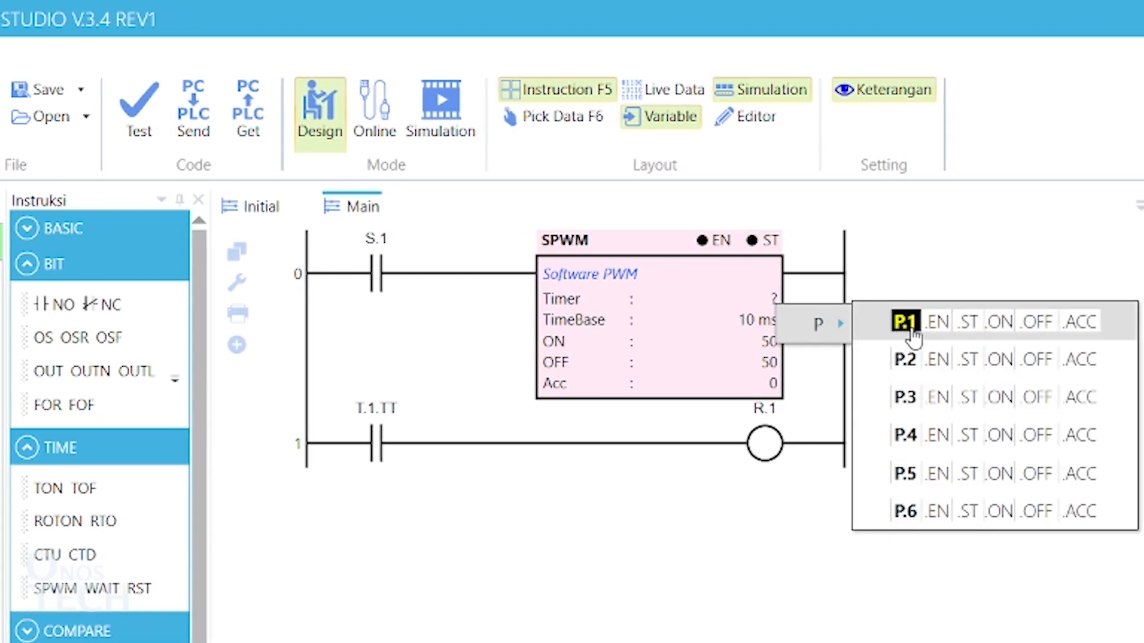
click(904, 321)
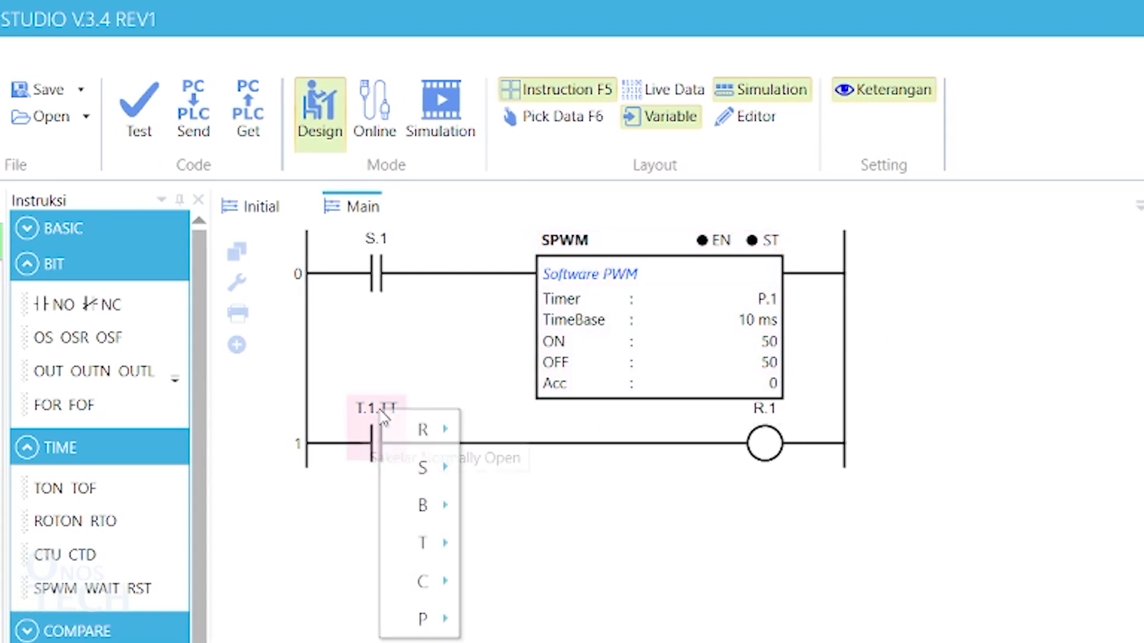
mouse_move(423, 619)
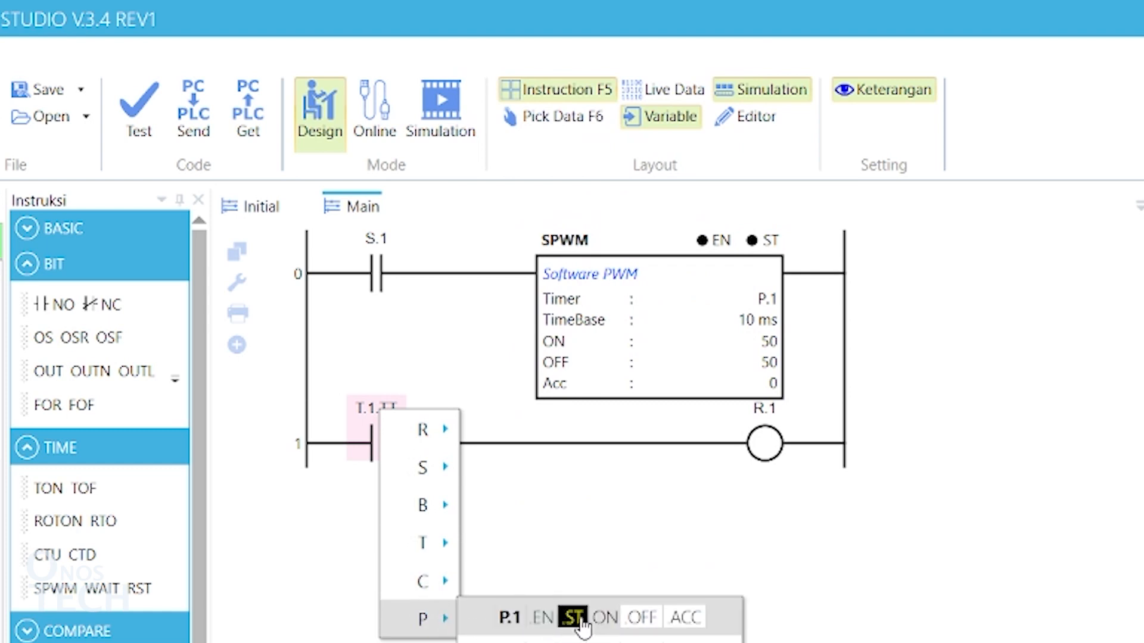
click(575, 617)
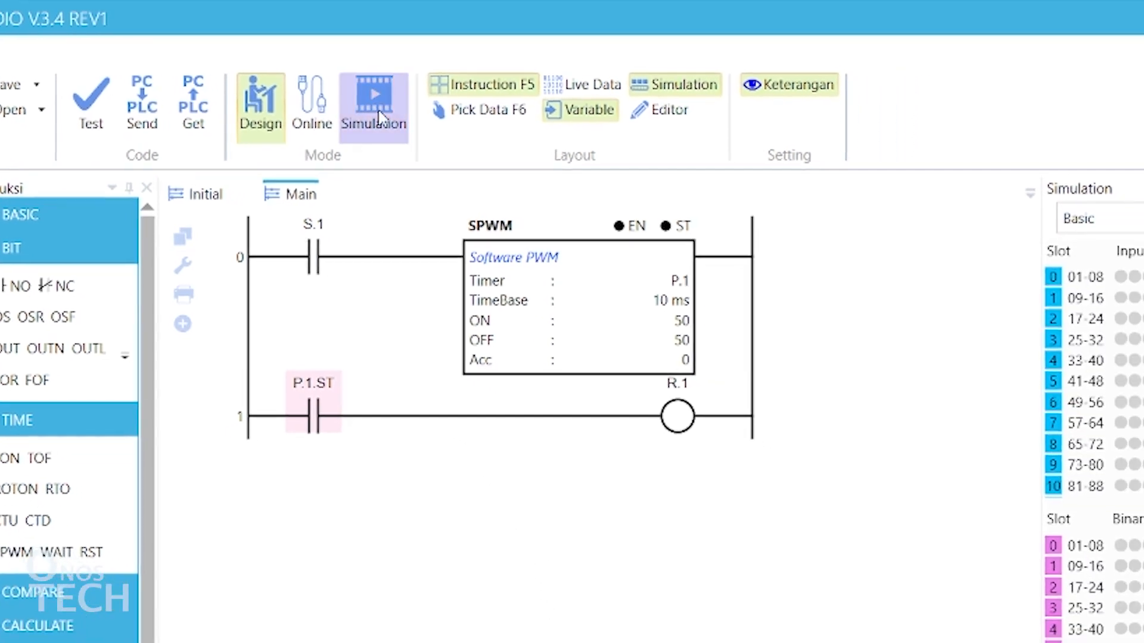
- Start simulation and switch S.1 on so P.1.ST blinks relay R.1
click(374, 94)
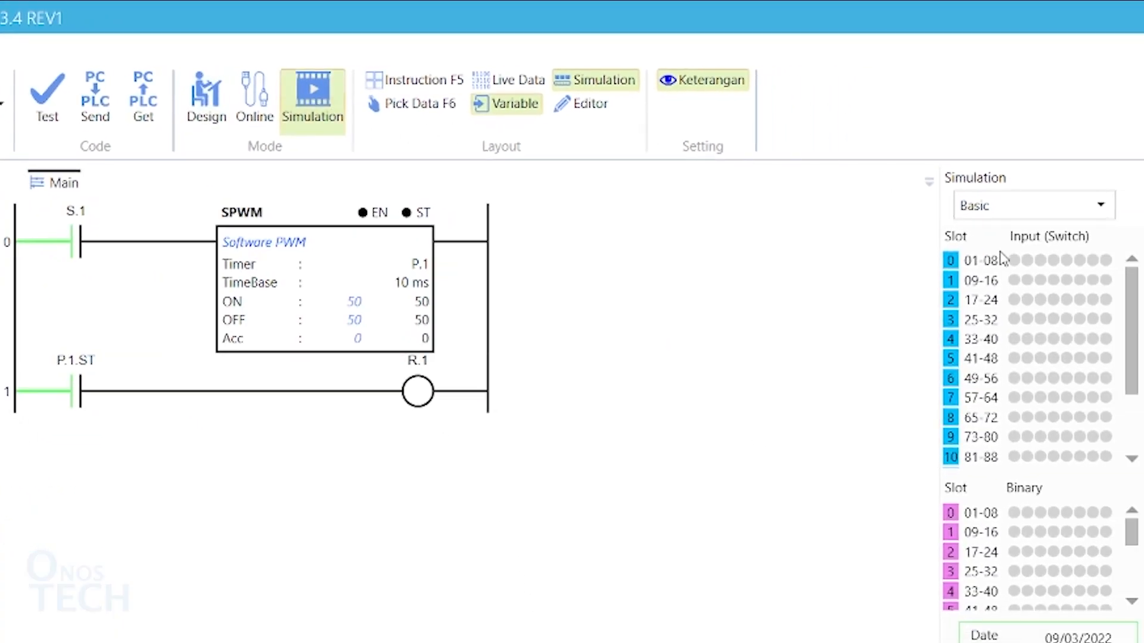
click(1013, 263)
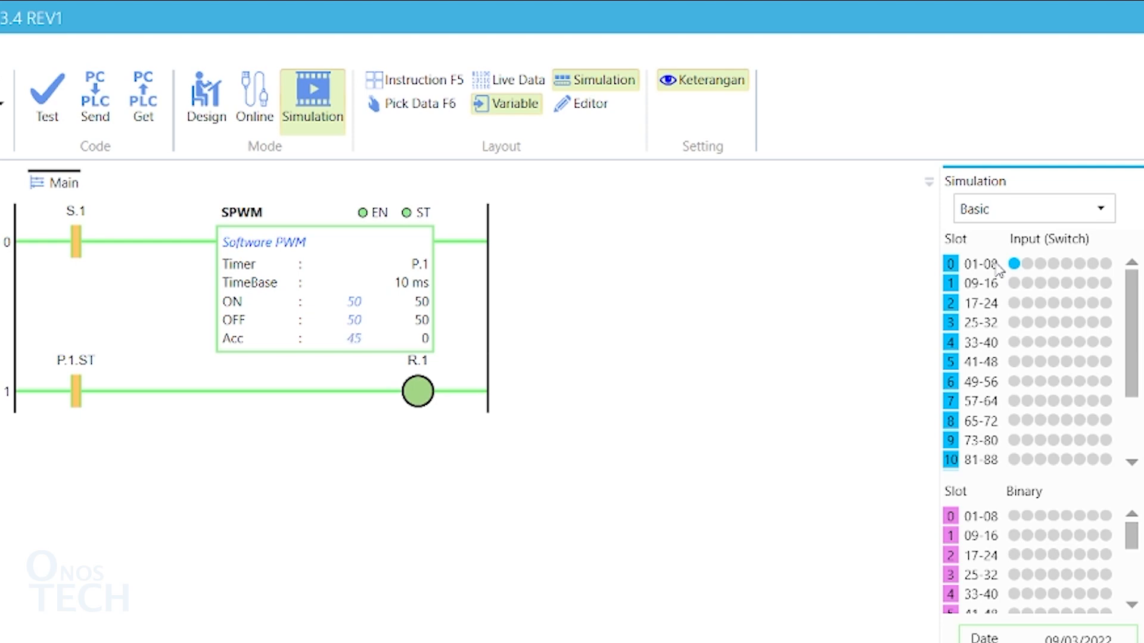
click(206, 98)
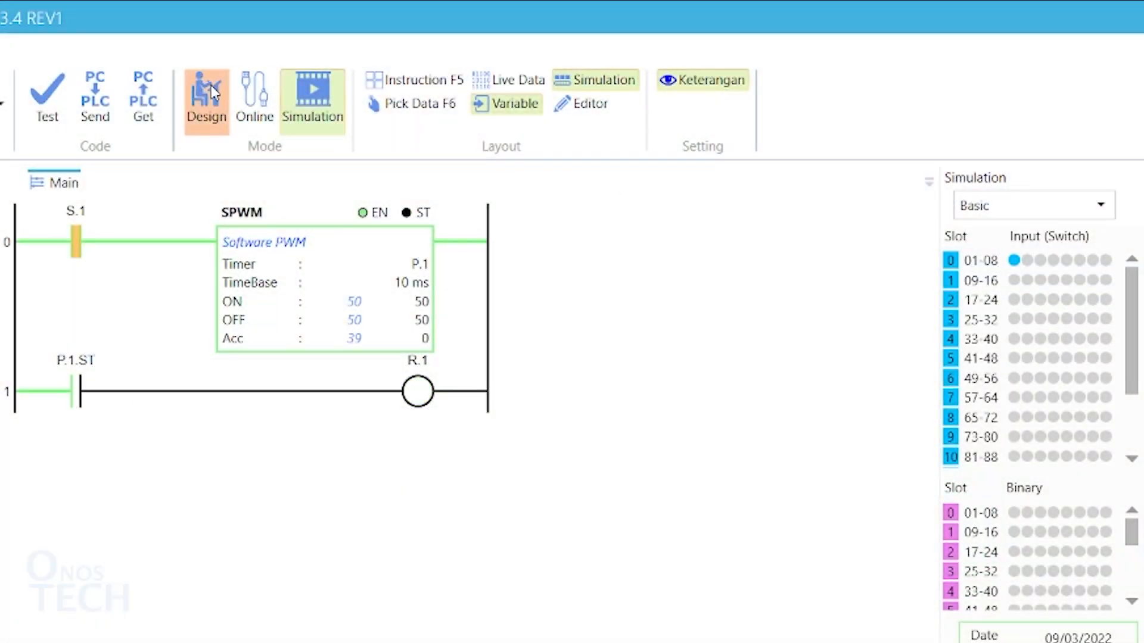
- Back in Design mode, place a WAIT block on rung 2 with 1000 ms duration
click(207, 100)
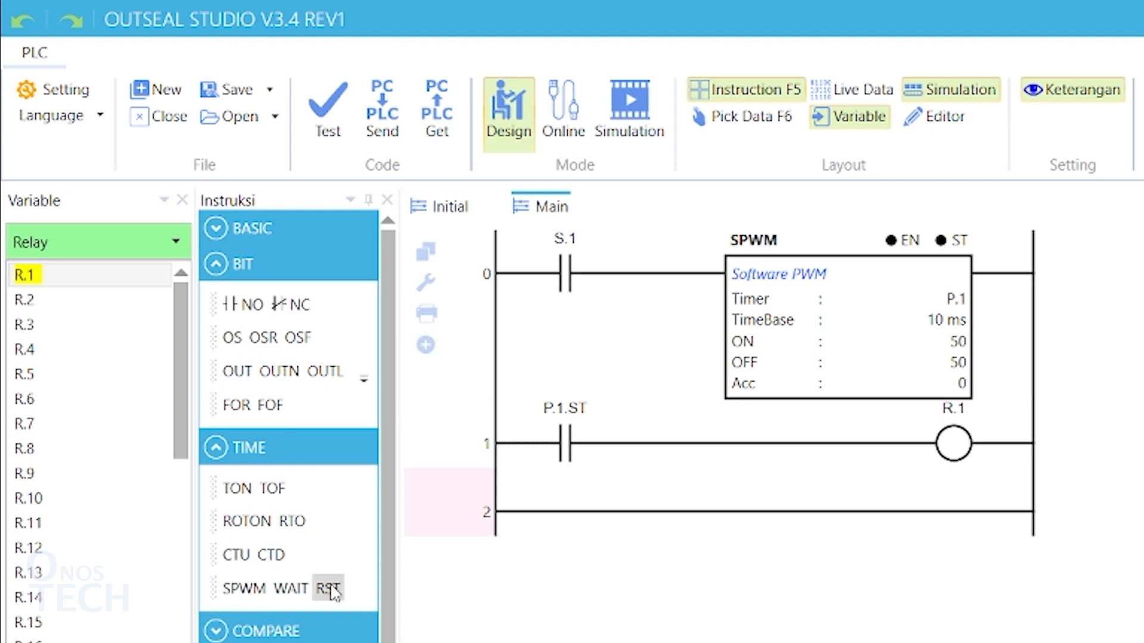
click(283, 589)
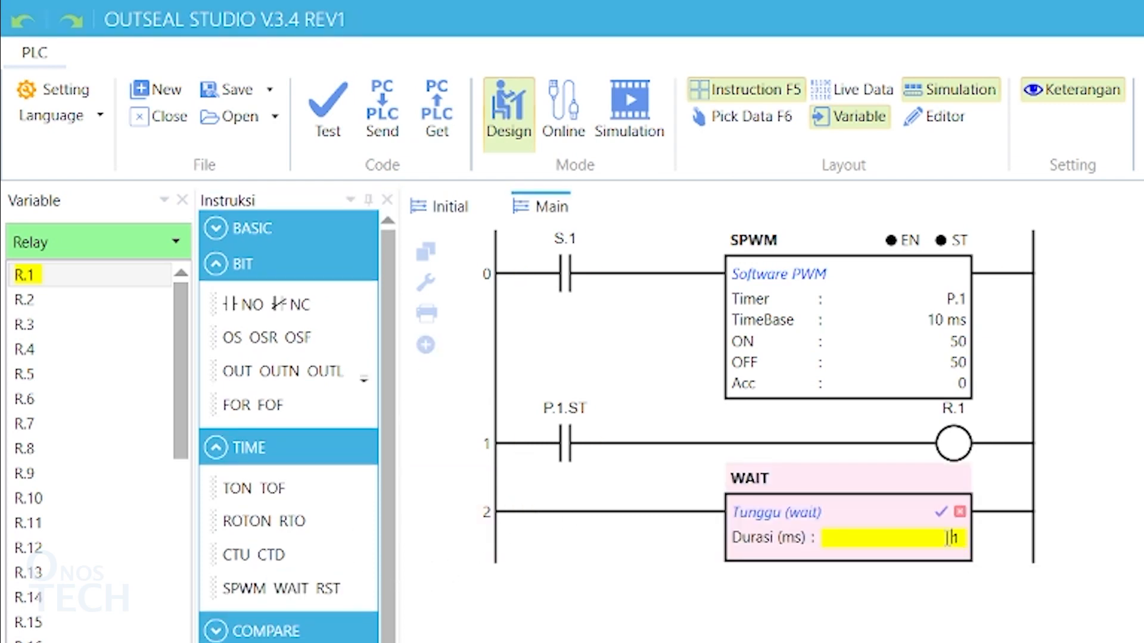
click(940, 512)
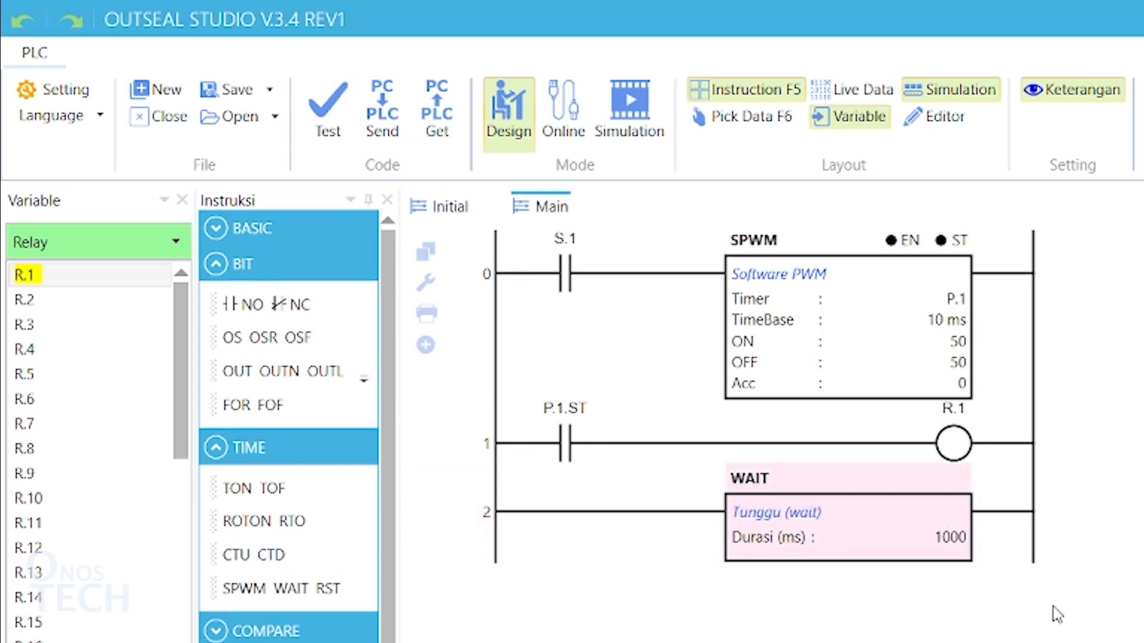